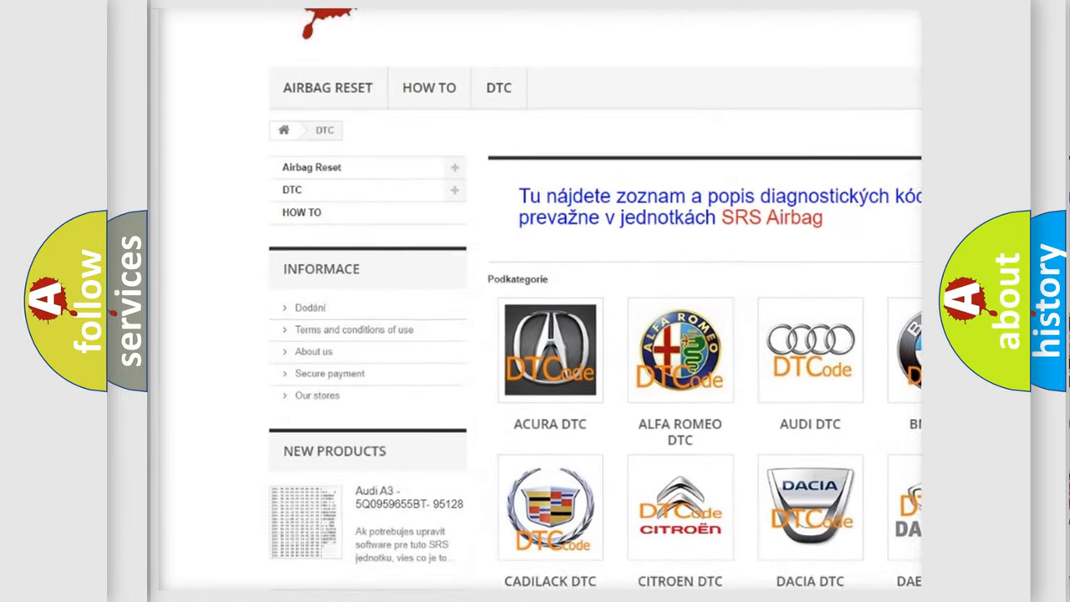
scroll(down, 3)
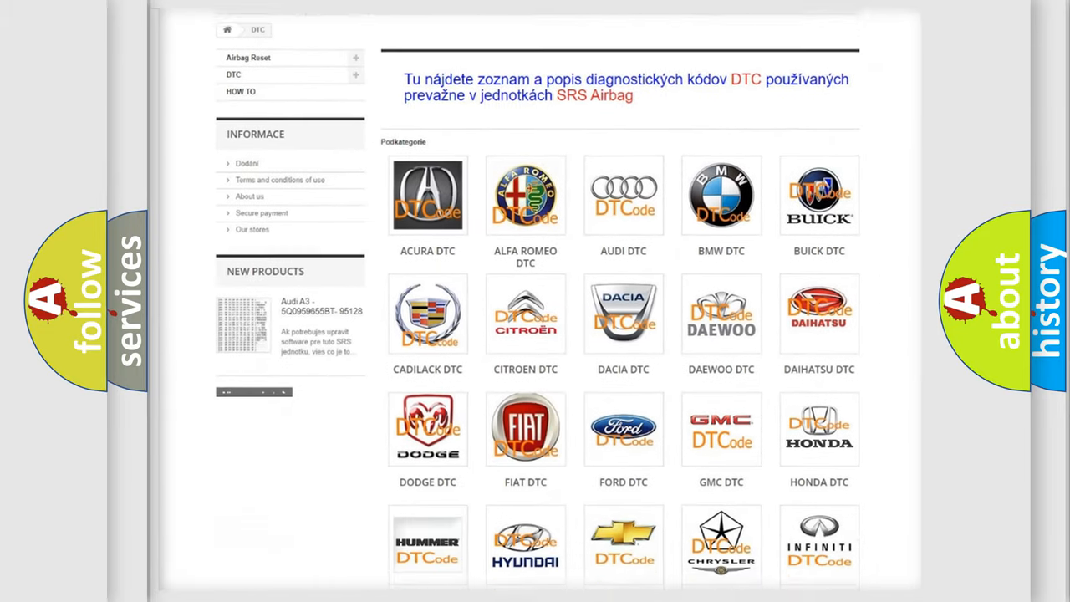
scroll(down, 3)
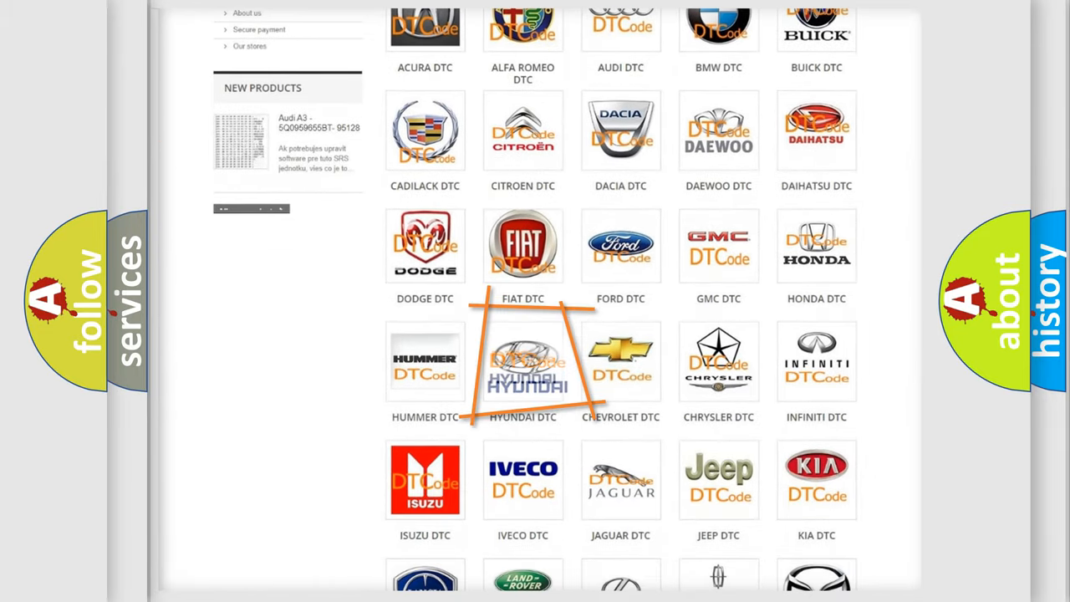